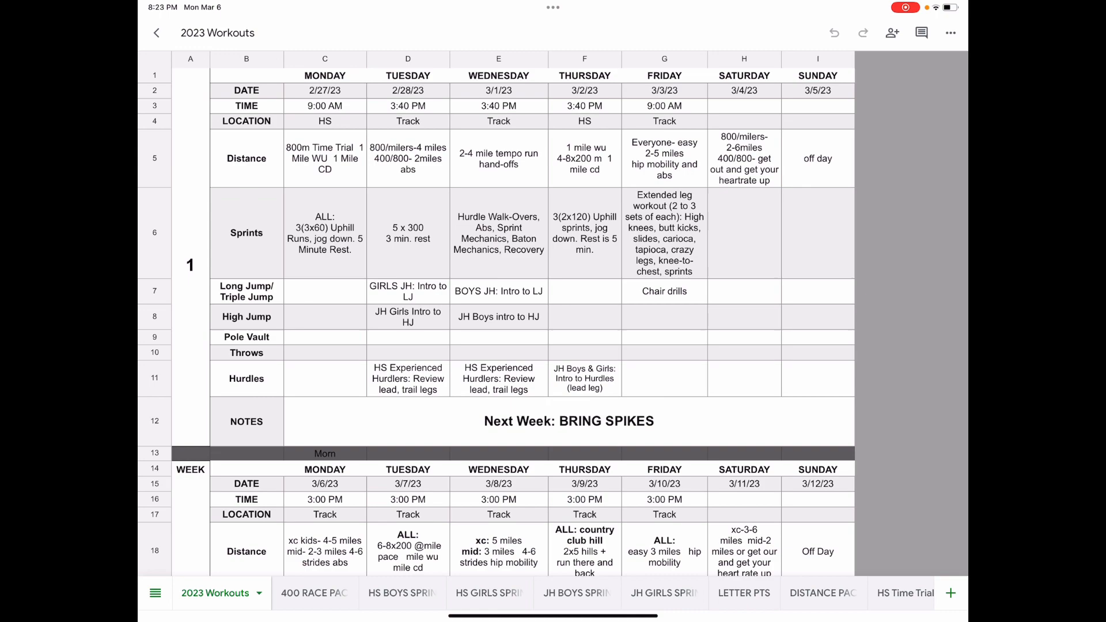
Switch from the Google Sheets 2023 Workouts schedule to the Noteshelf pace chart note.
click(487, 594)
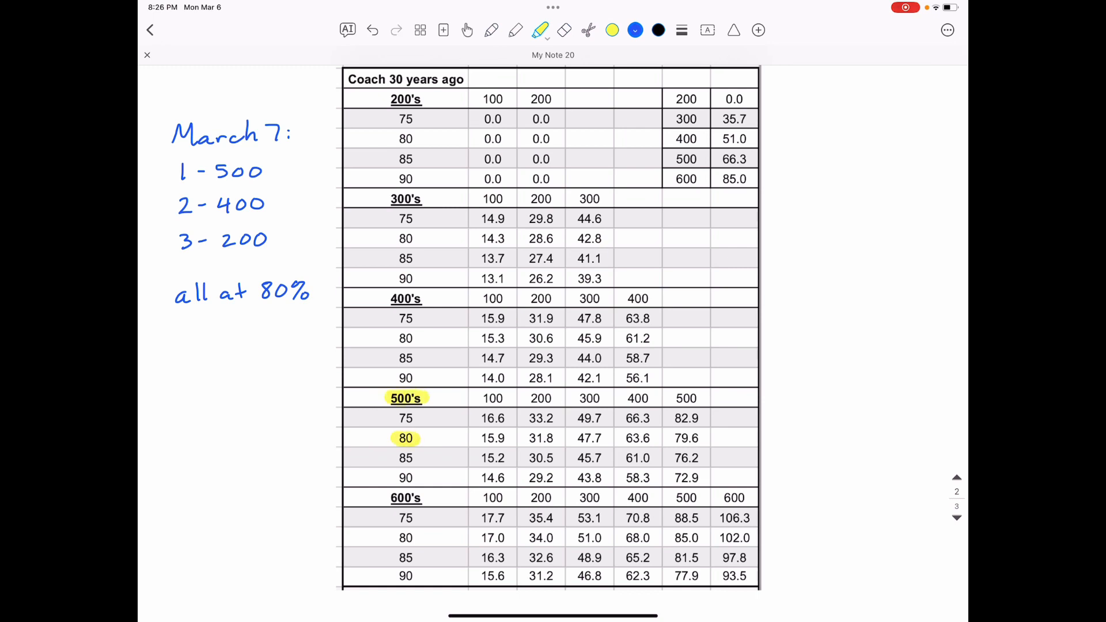
Highlight the 500's 80% row in yellow and circle its 79.6 final time in blue.
drag(396, 437, 515, 437)
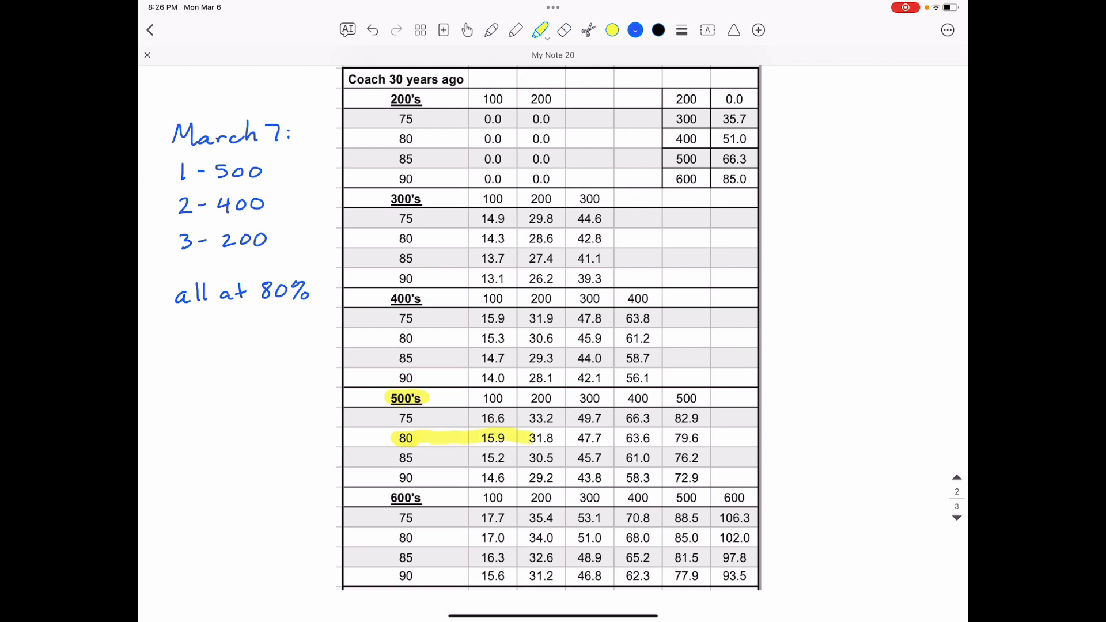
drag(526, 437, 705, 438)
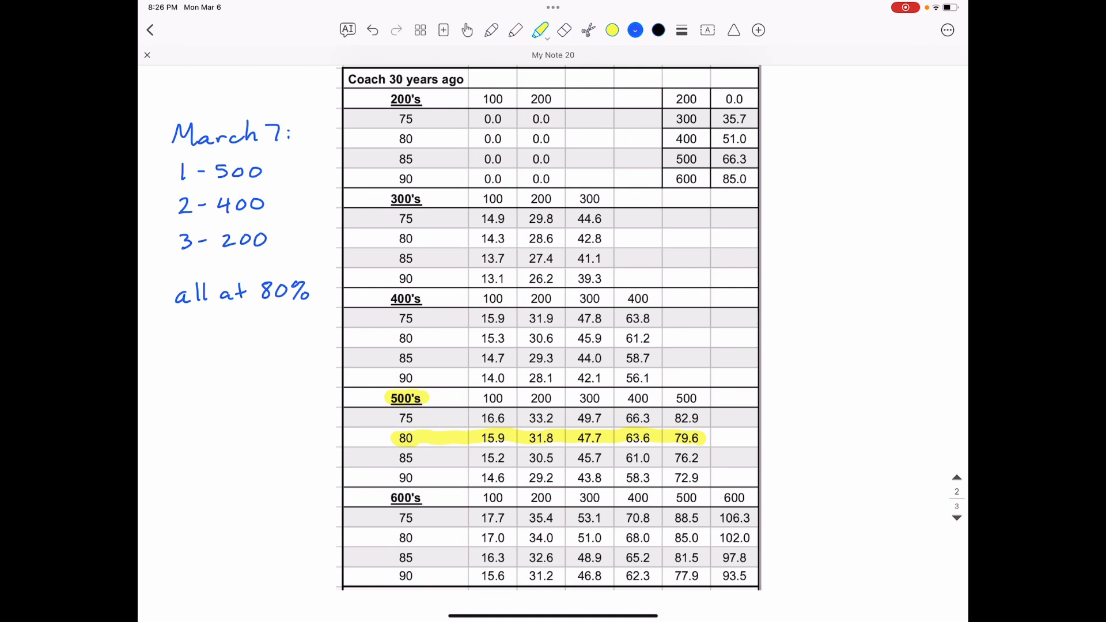
click(491, 30)
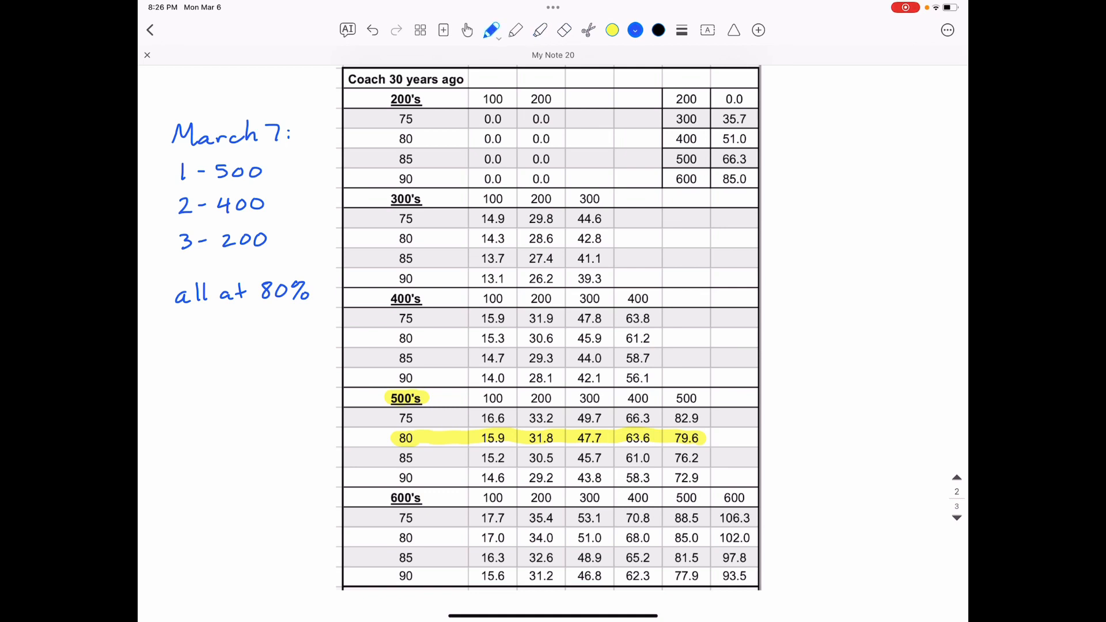
drag(669, 448, 704, 427)
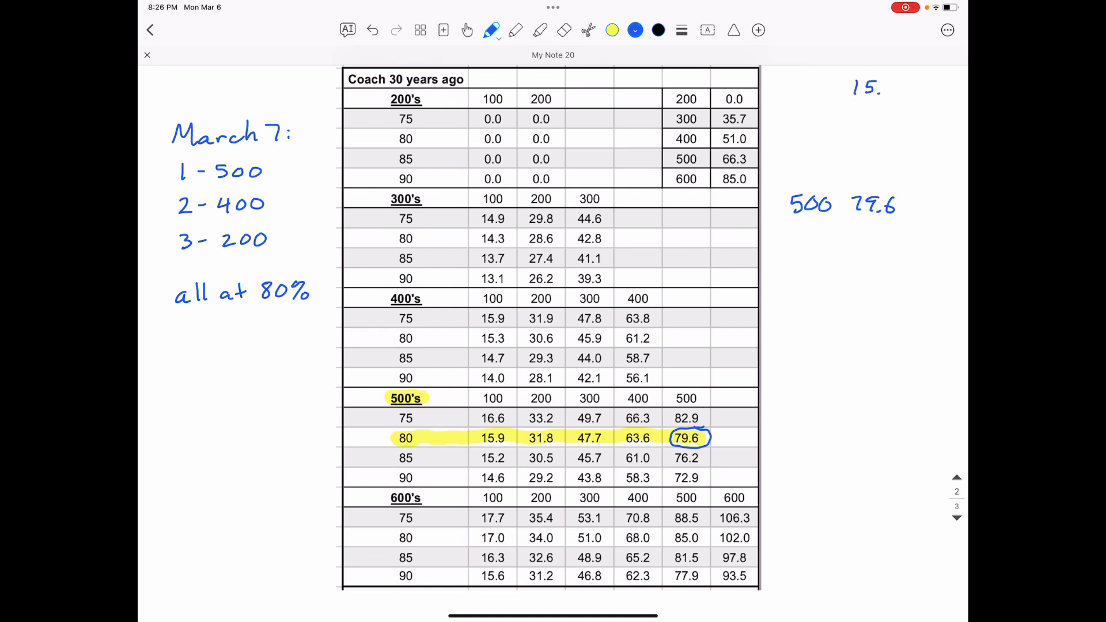
Write the 500 splits 15.9, 31.8, 47.7, 63.6 in the right margin and circle '500 79.6'.
text(9)
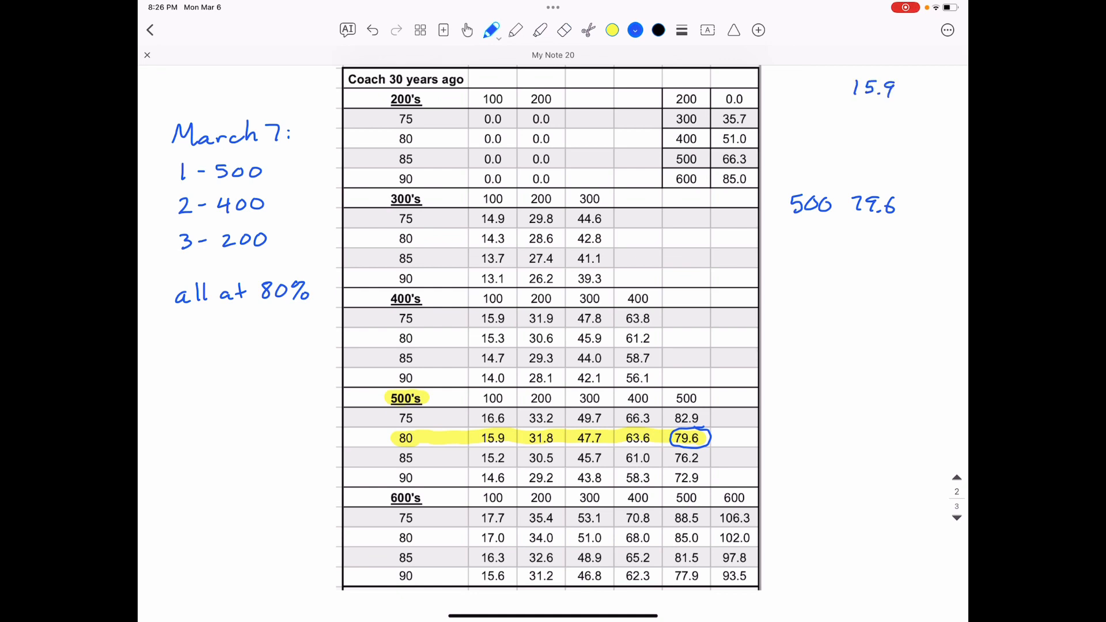
text(31.8)
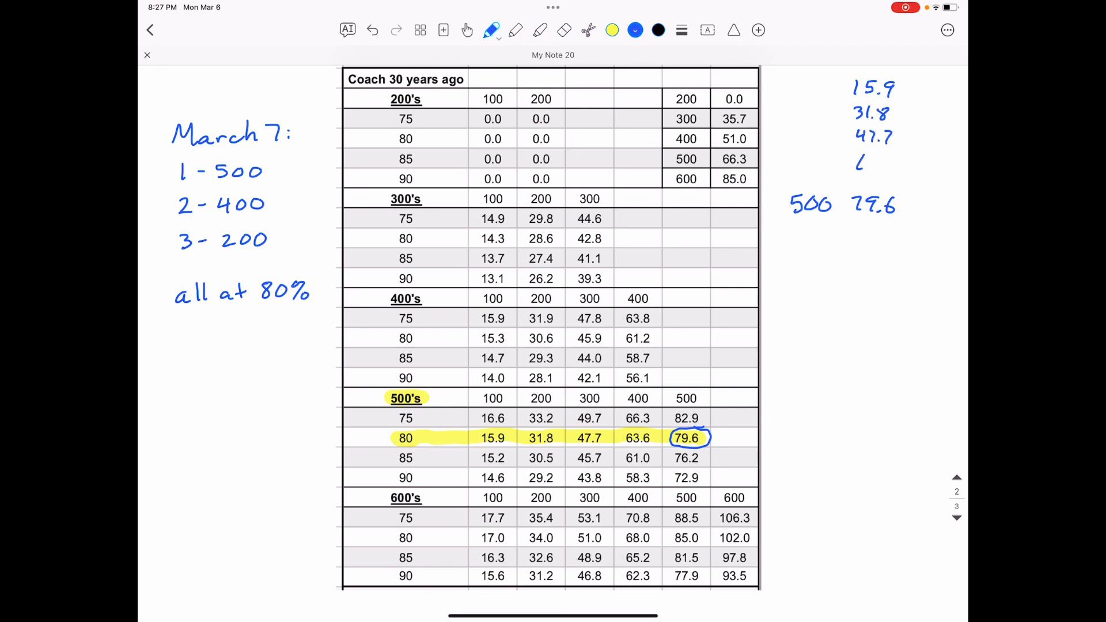
text(63.6)
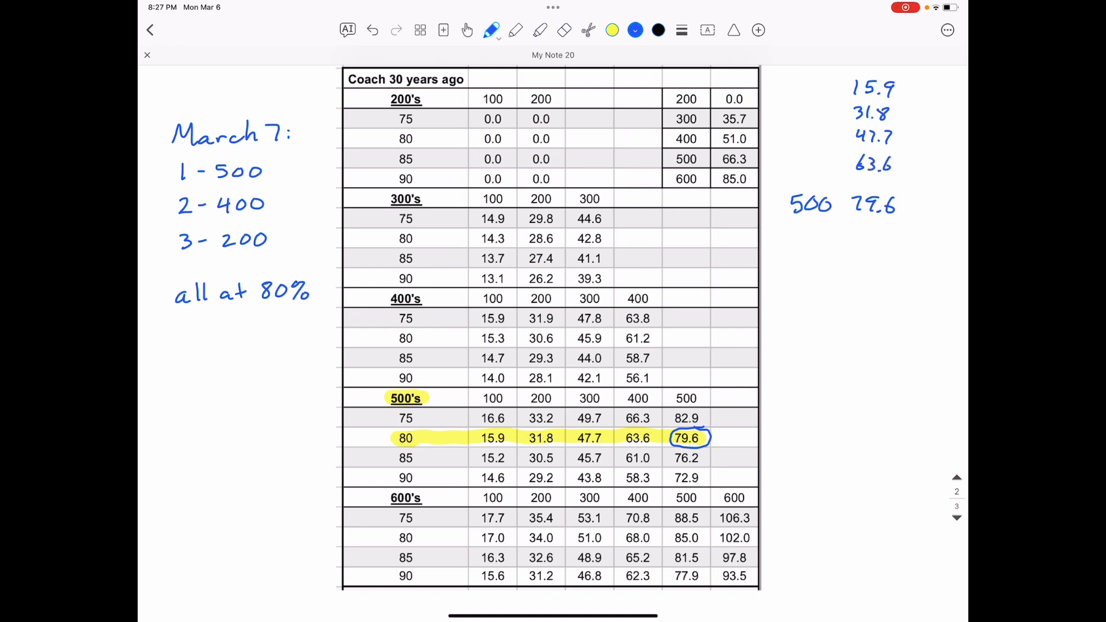
drag(776, 205, 903, 205)
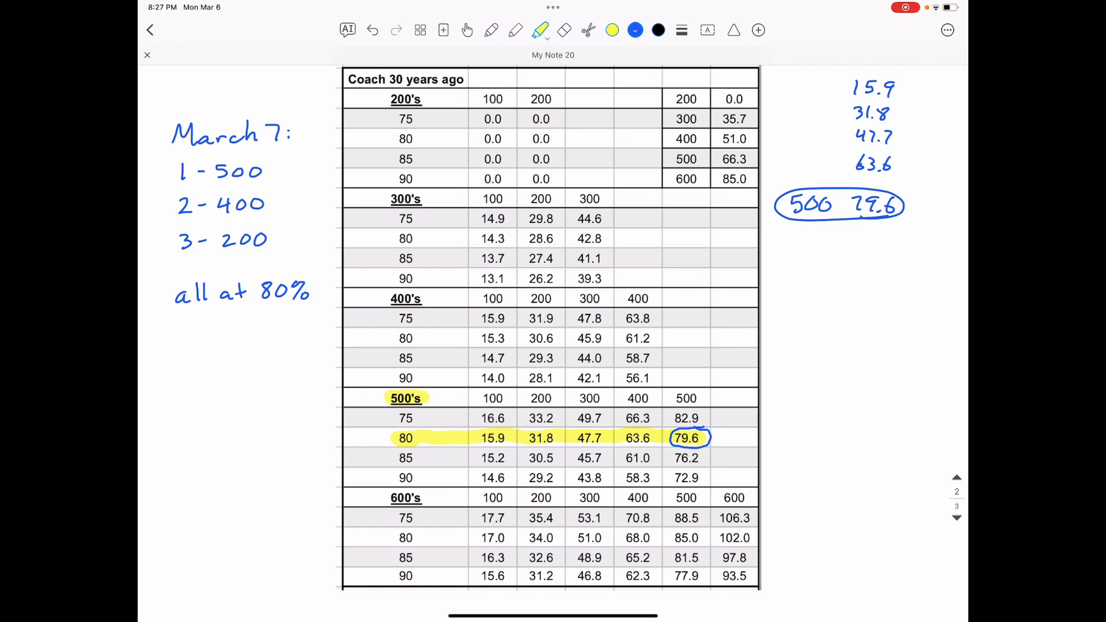
Highlight the 400's heading and its 80% row, including 15.3, in yellow.
drag(391, 298, 421, 298)
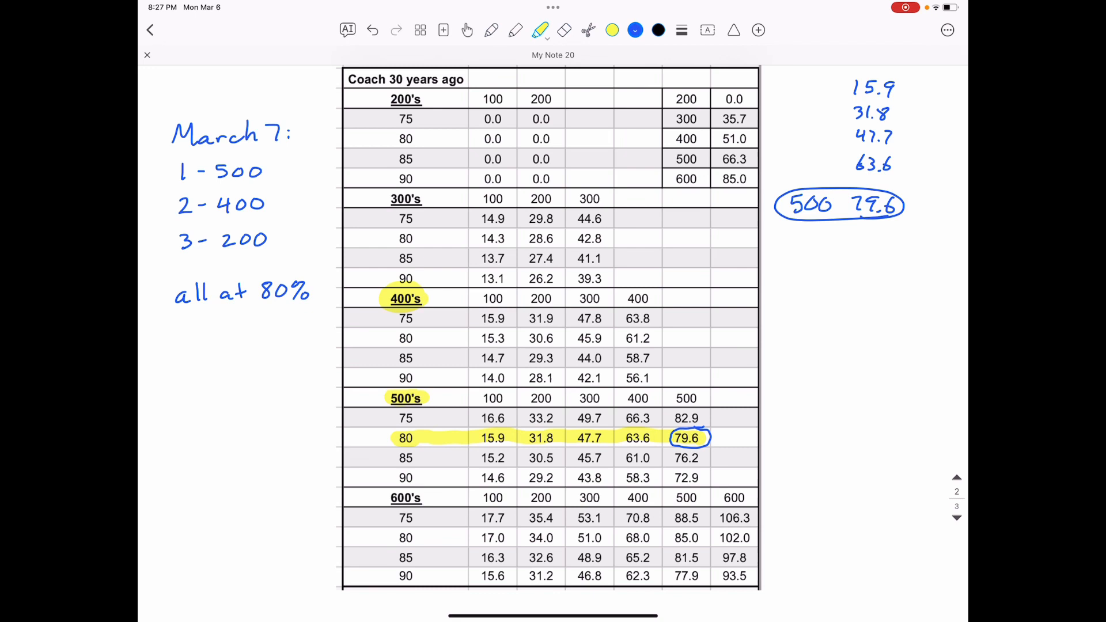
drag(395, 339, 515, 338)
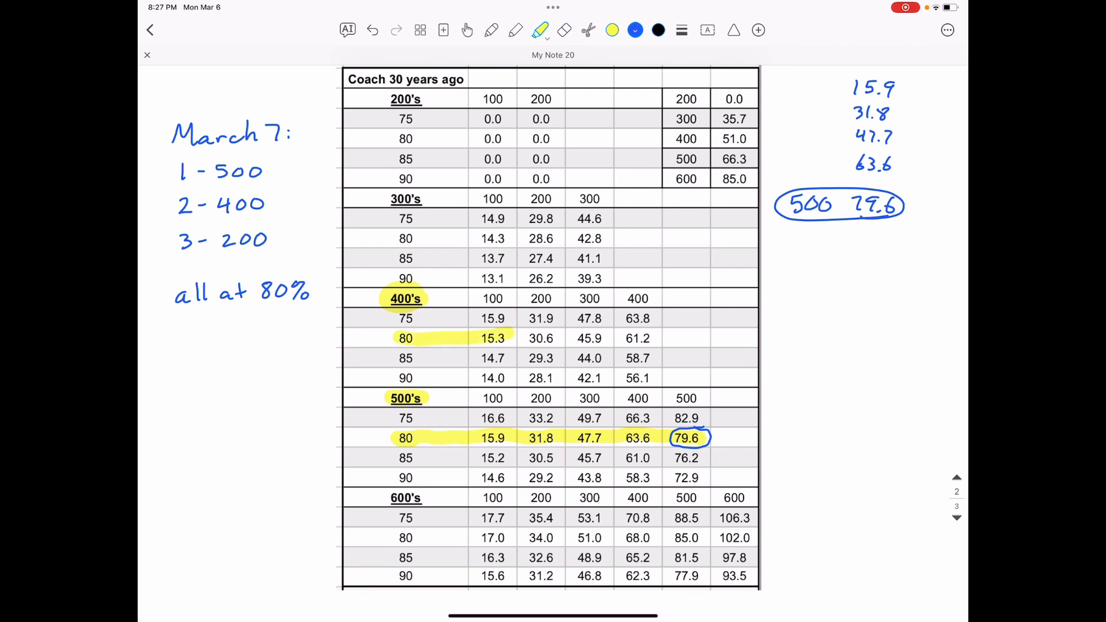
drag(525, 338, 659, 338)
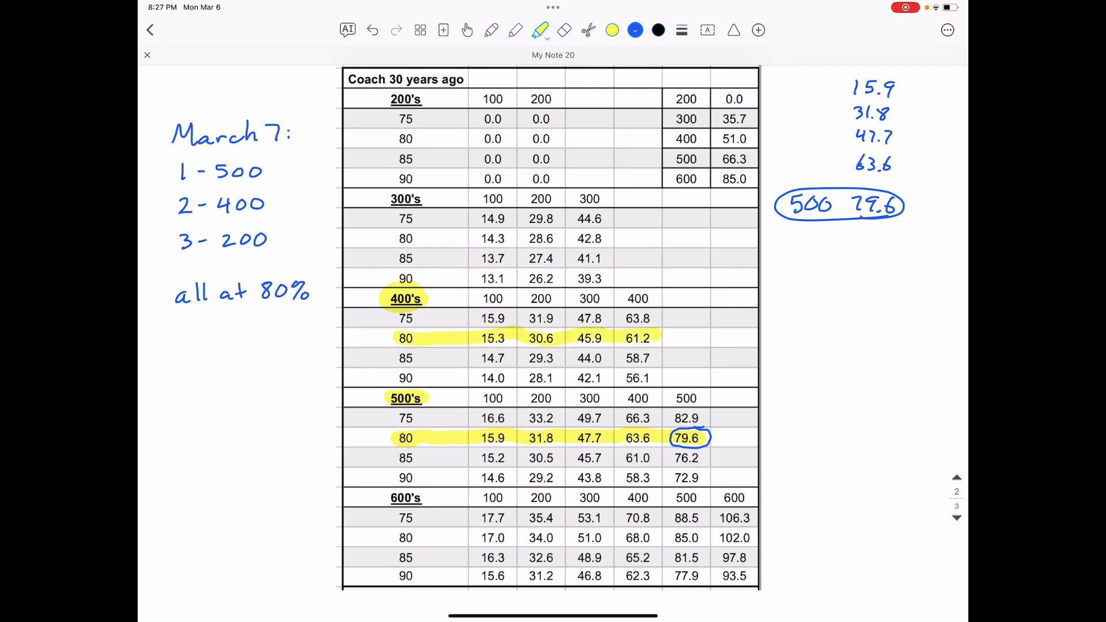
In blue ink, circle the 400's final time 61.2 and the 500's 63.6 split.
click(516, 29)
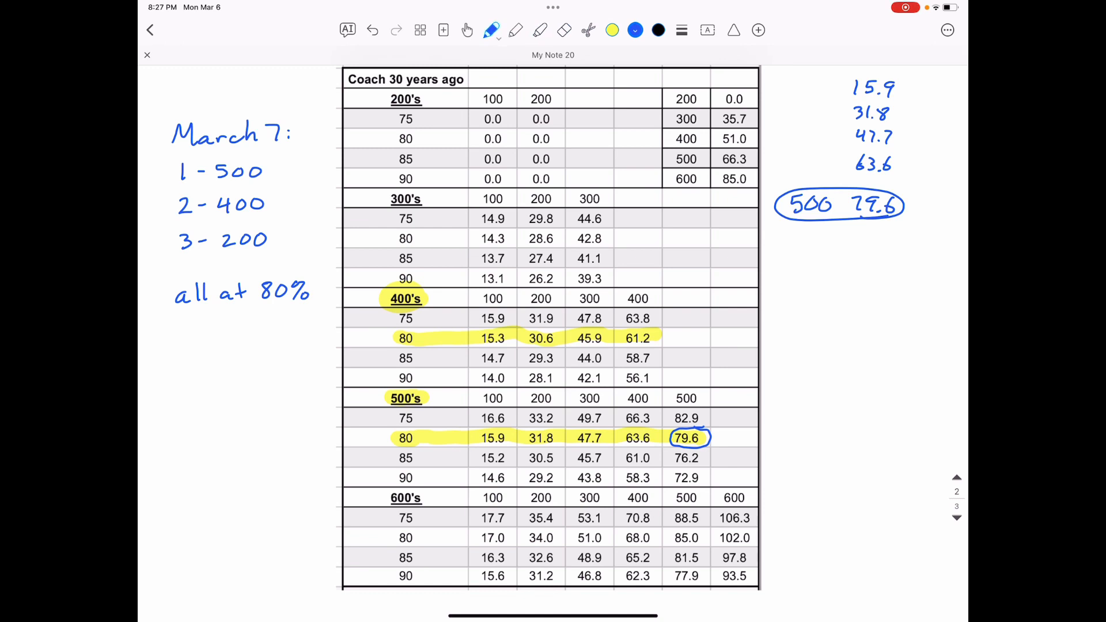
drag(613, 337, 667, 337)
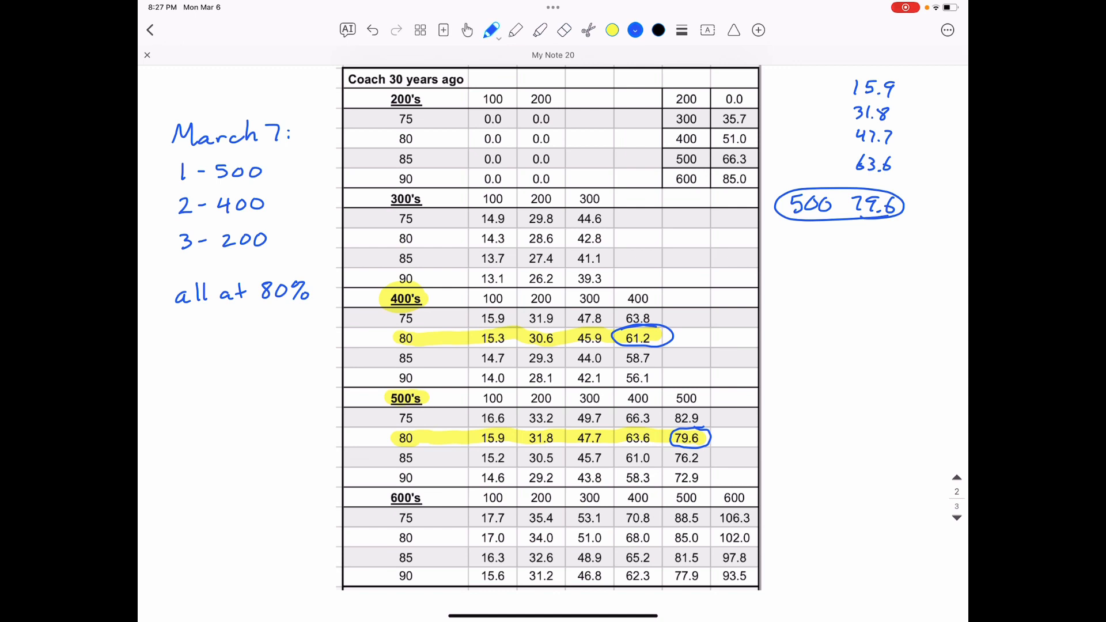
drag(621, 440, 653, 440)
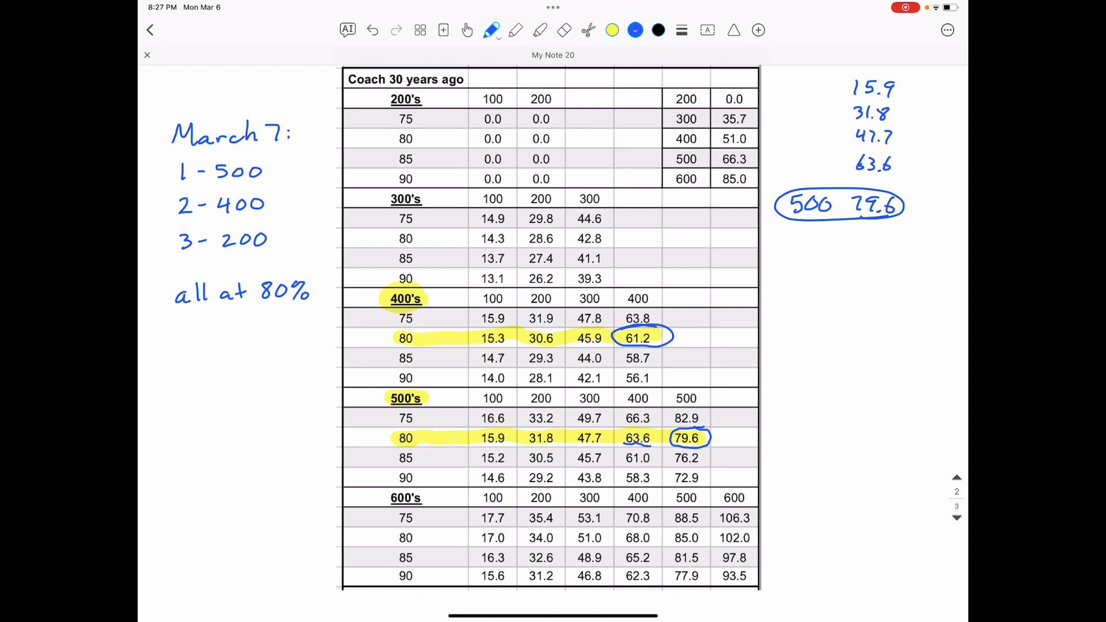
drag(617, 437, 660, 438)
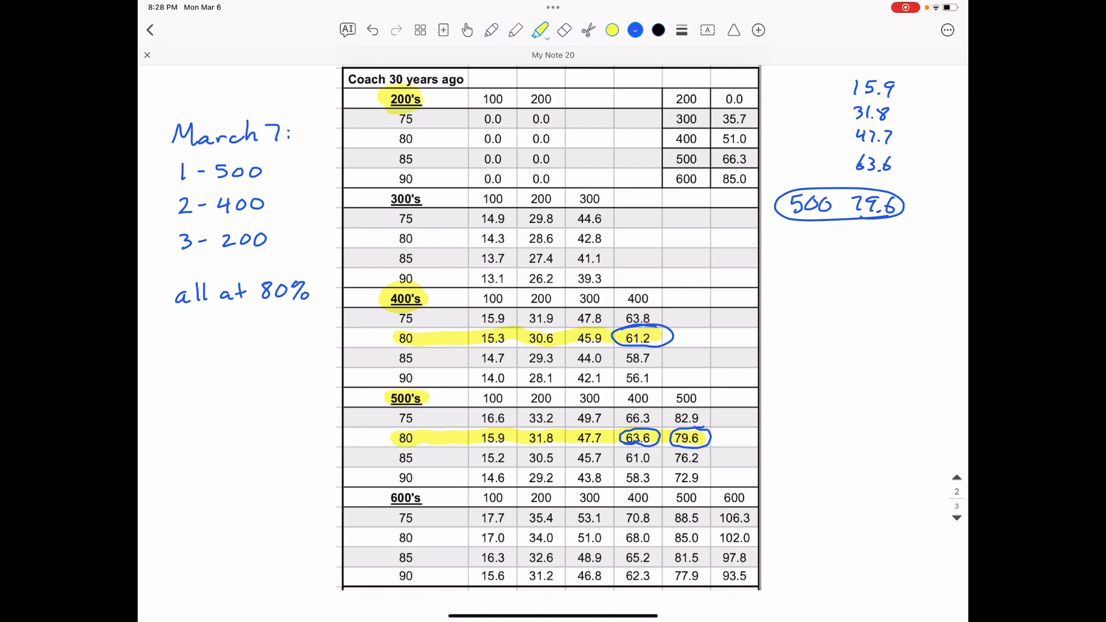
Highlight the 80% rows of the 200's and 300's tables.
drag(480, 138, 558, 138)
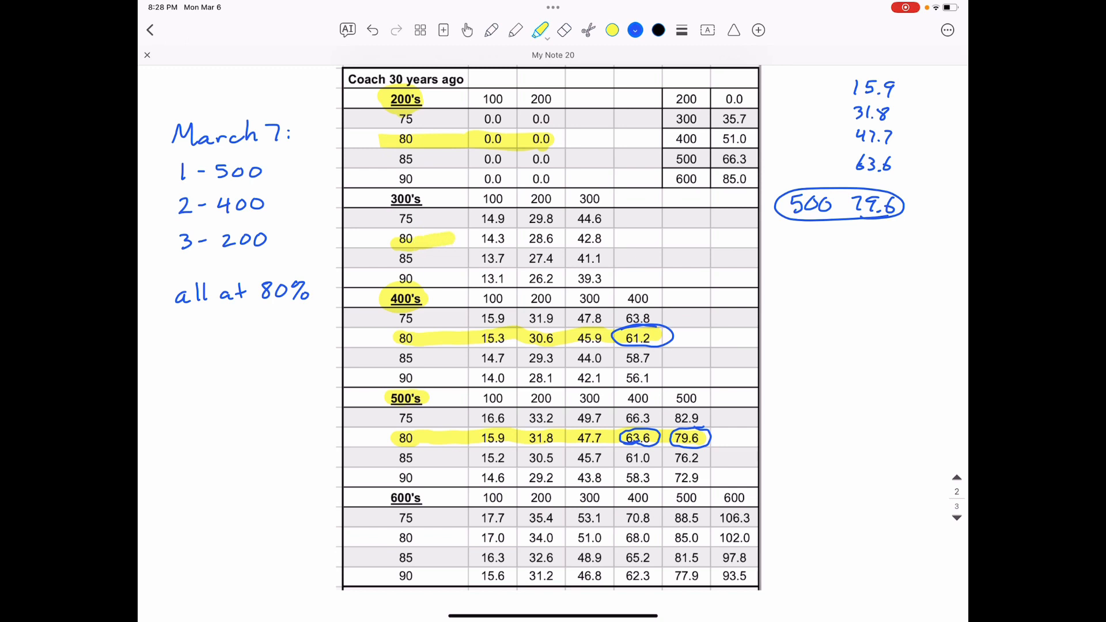
drag(462, 239, 557, 238)
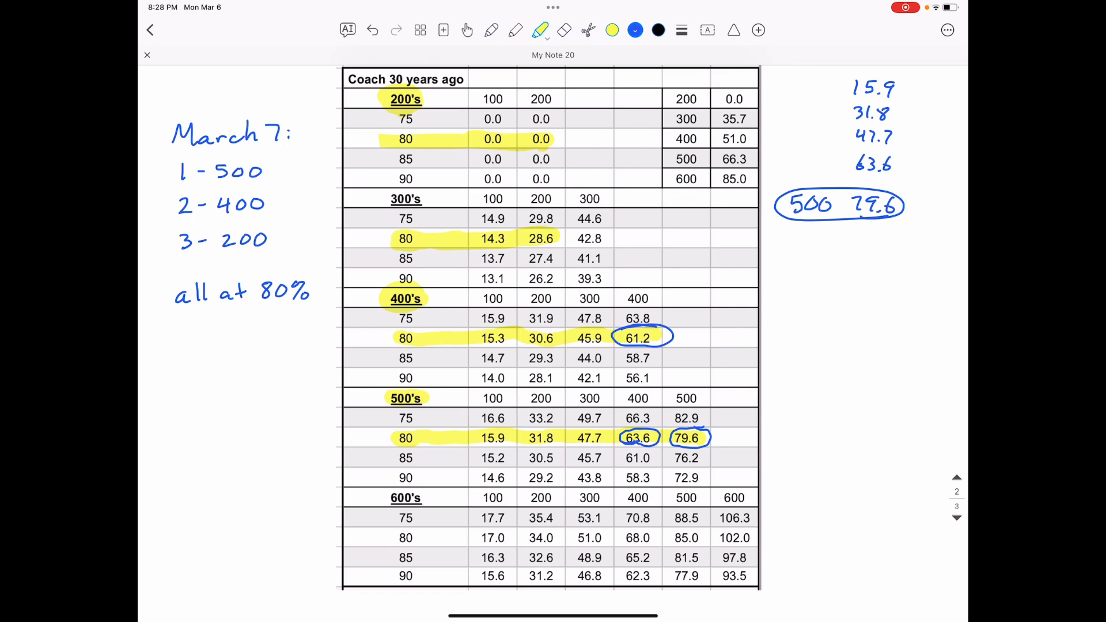
On the Coach Now page, handwrite 101 seconds − 60 = 41, giving 1 minute 41 seconds.
scroll(down, 3)
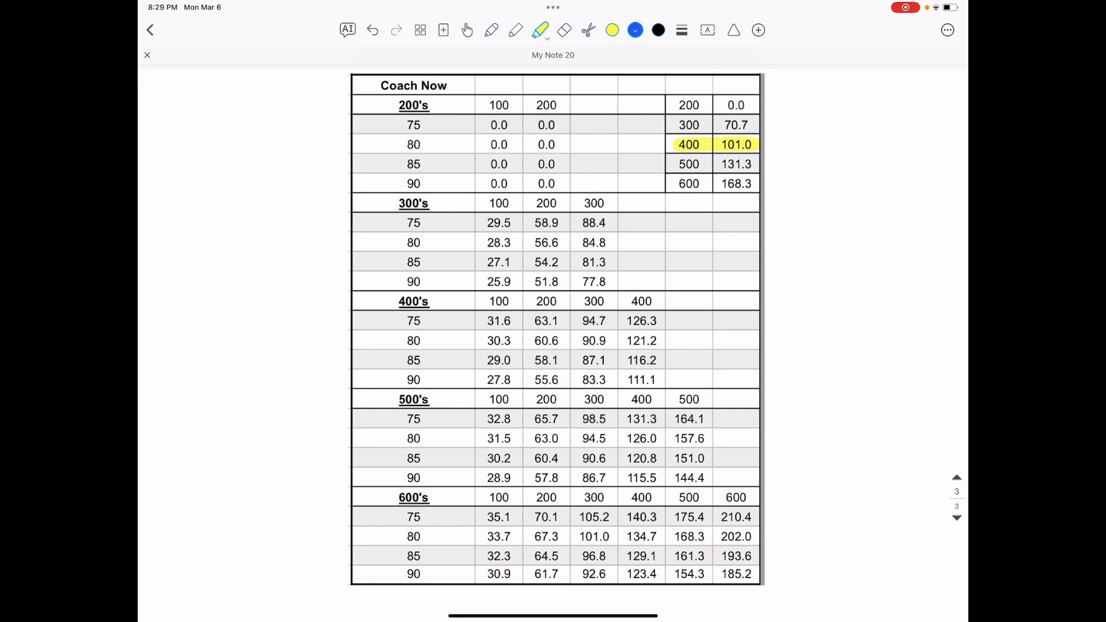
click(491, 30)
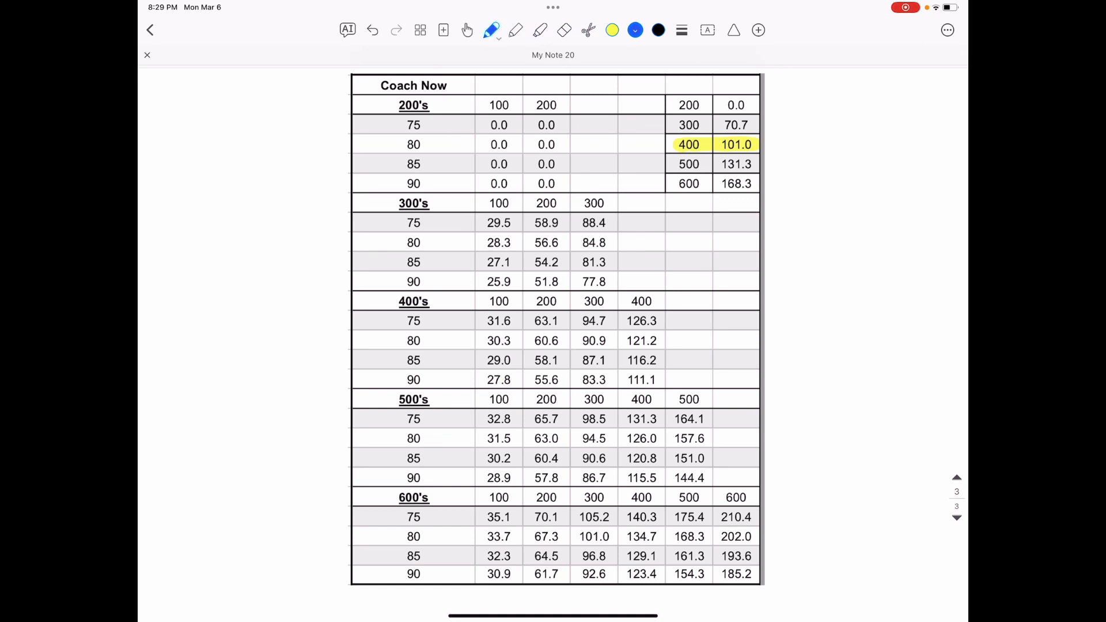
drag(798, 148, 868, 145)
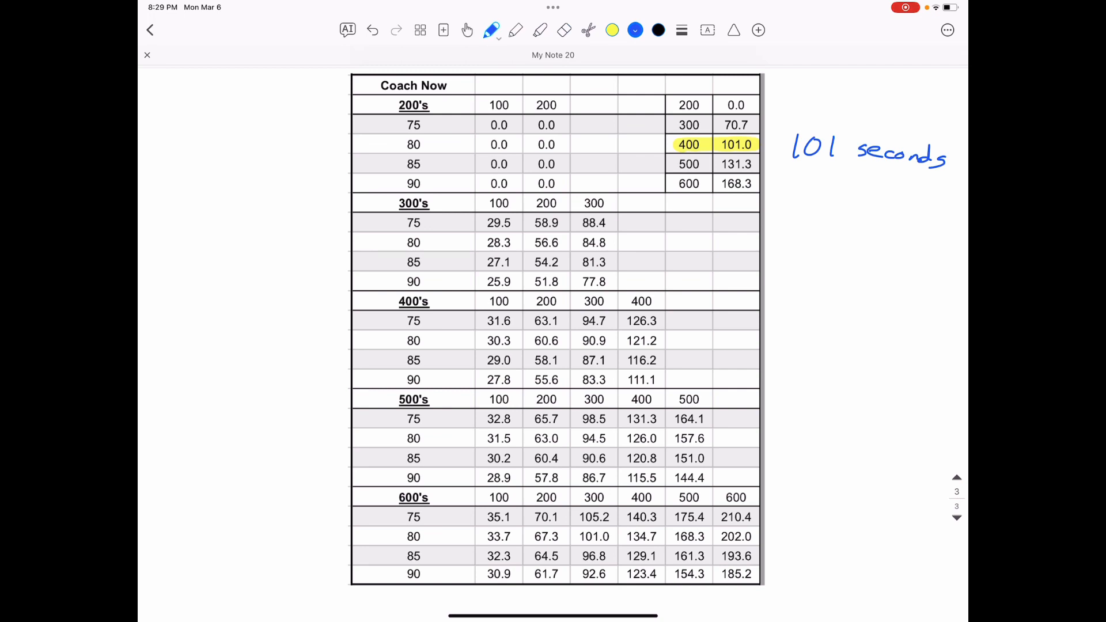
drag(782, 185, 797, 185)
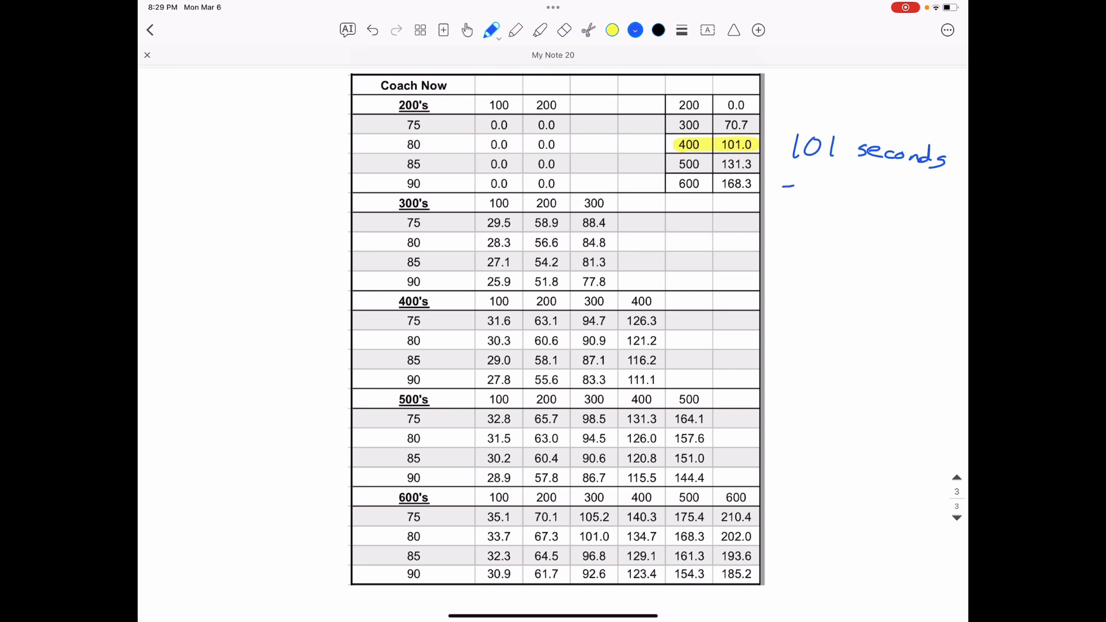
drag(801, 182, 833, 182)
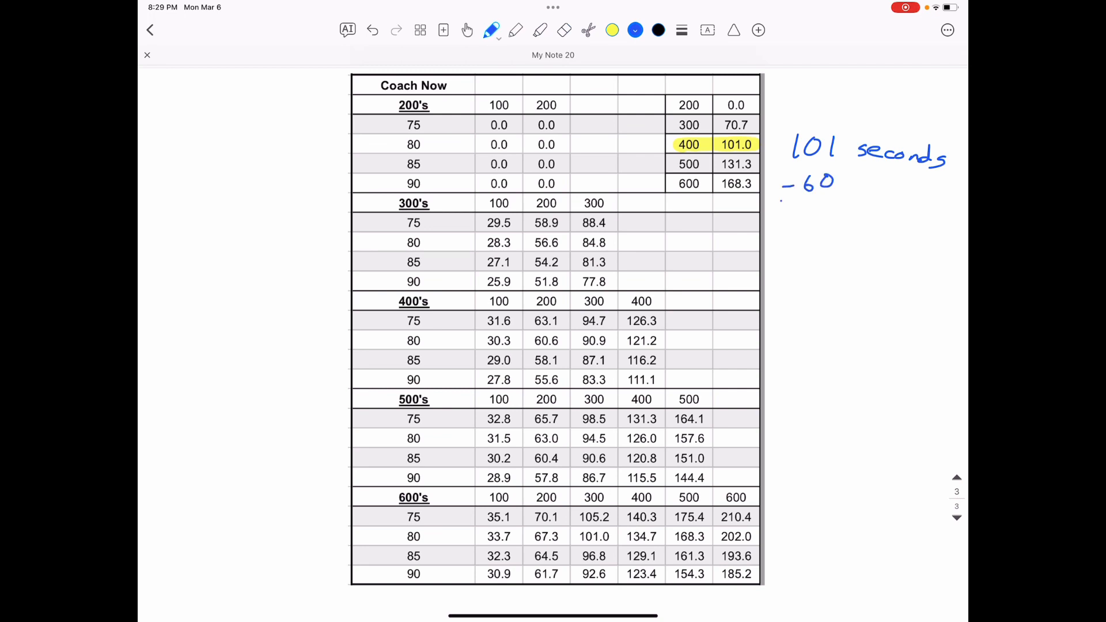
drag(783, 205, 840, 204)
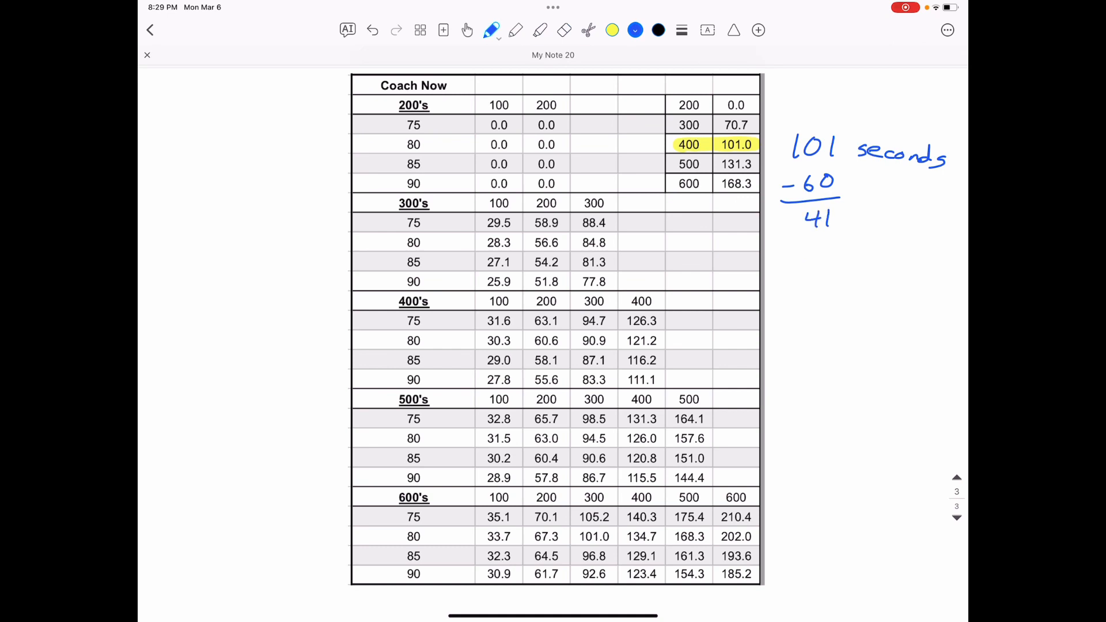
drag(790, 257, 792, 279)
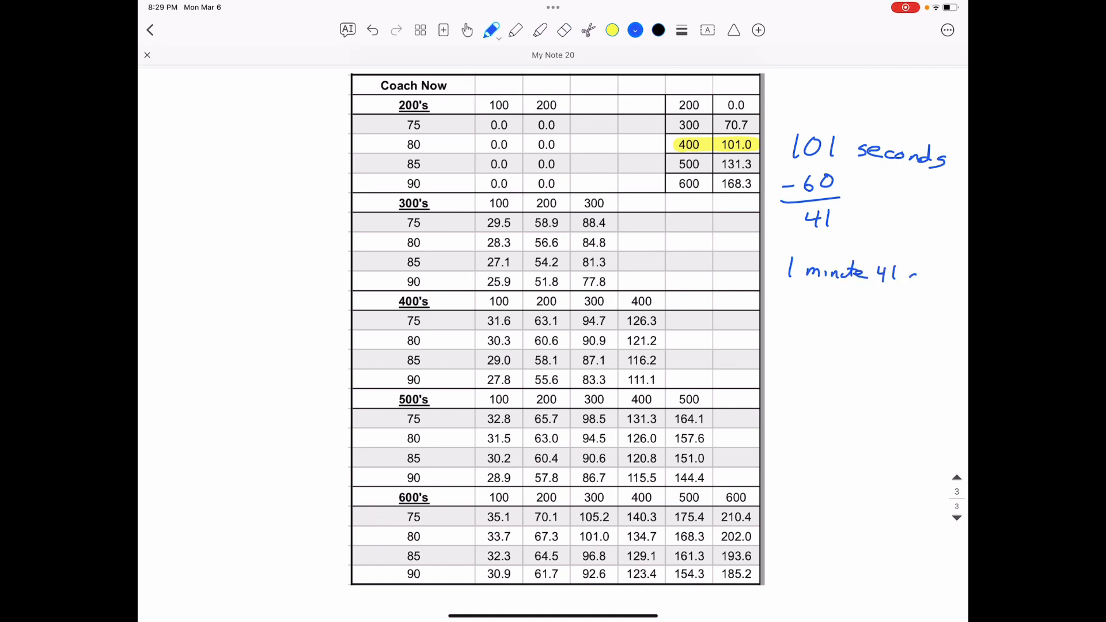
text(seconds)
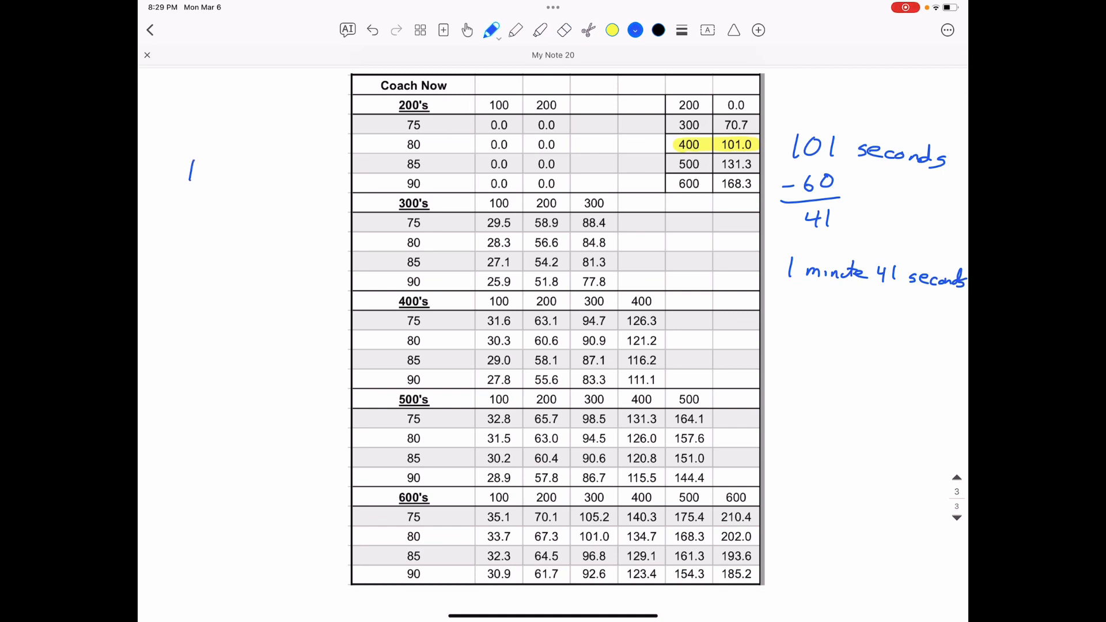
Write the set list 1-500, 2-400, 3-200 and highlight the 500's 80% row.
text(-500)
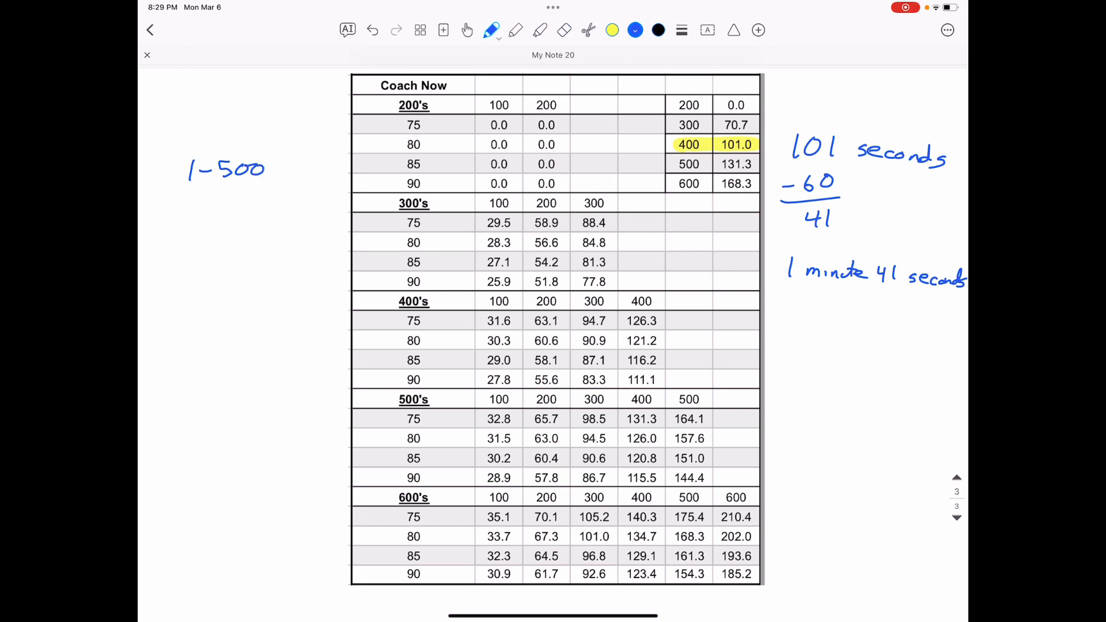
drag(183, 208, 240, 211)
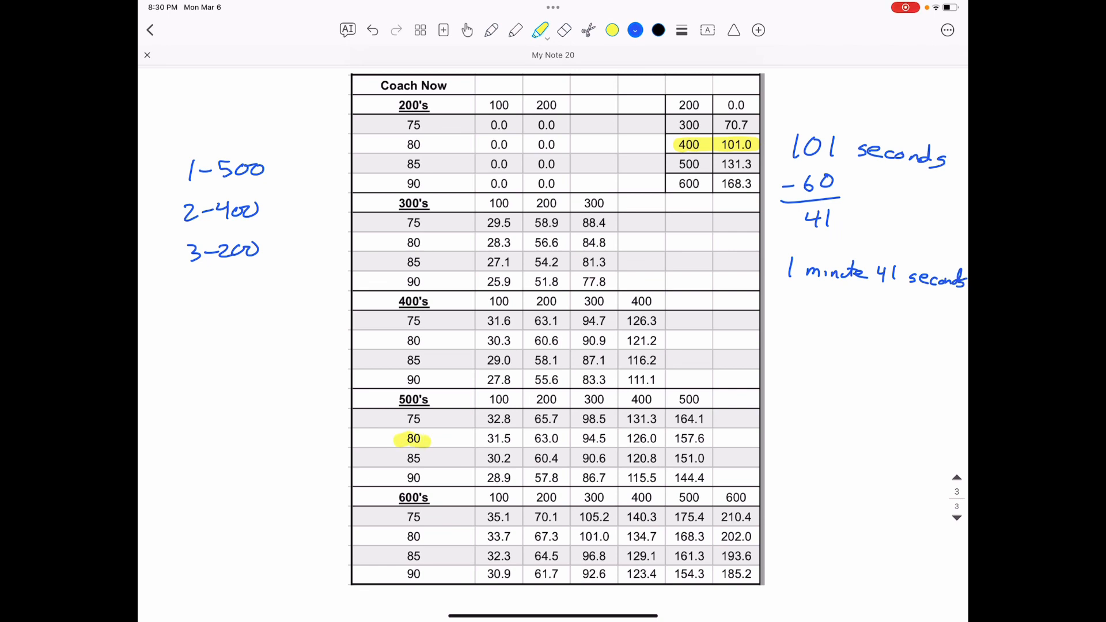
drag(424, 438, 653, 437)
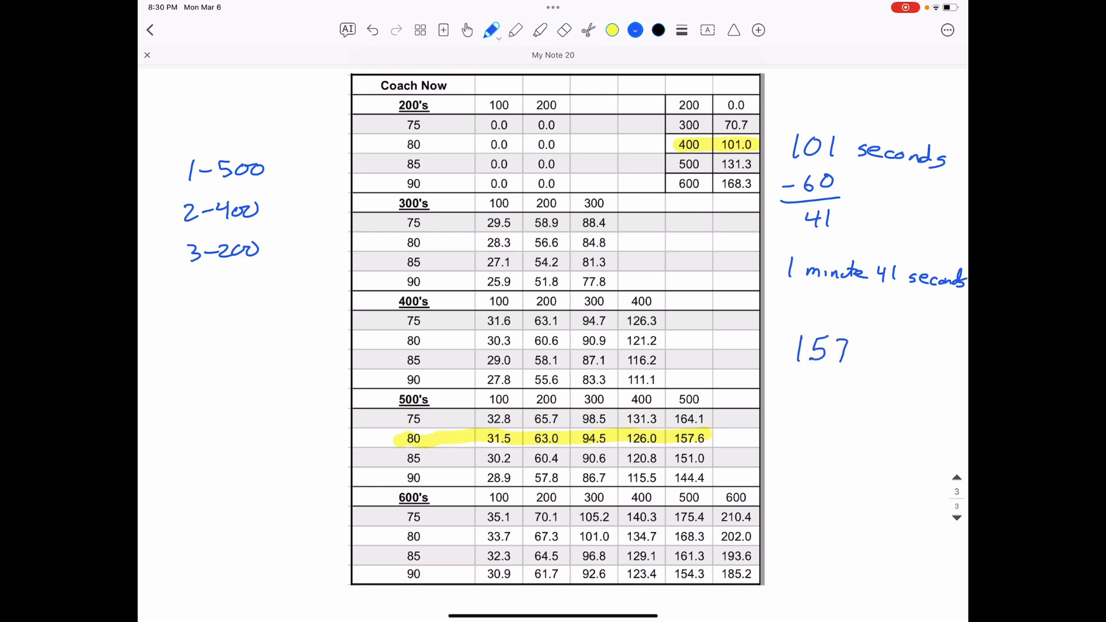
Convert 157.6 − 120 into 2:37.6 and circle the 500 splits from 31.5 to 126.0.
text(.6)
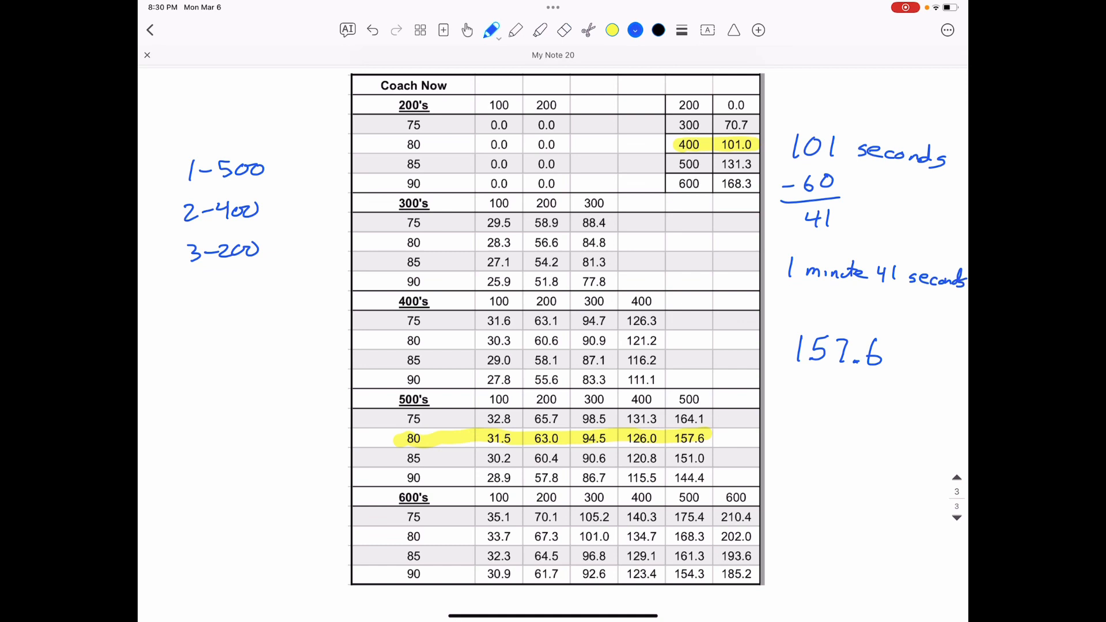
text(120)
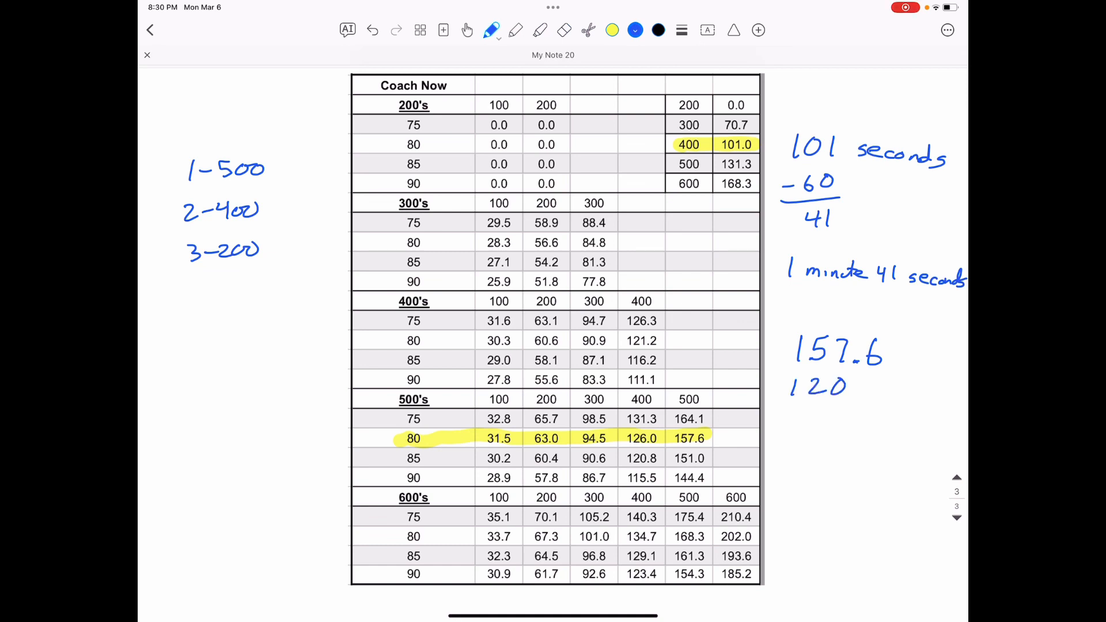
drag(779, 388, 895, 412)
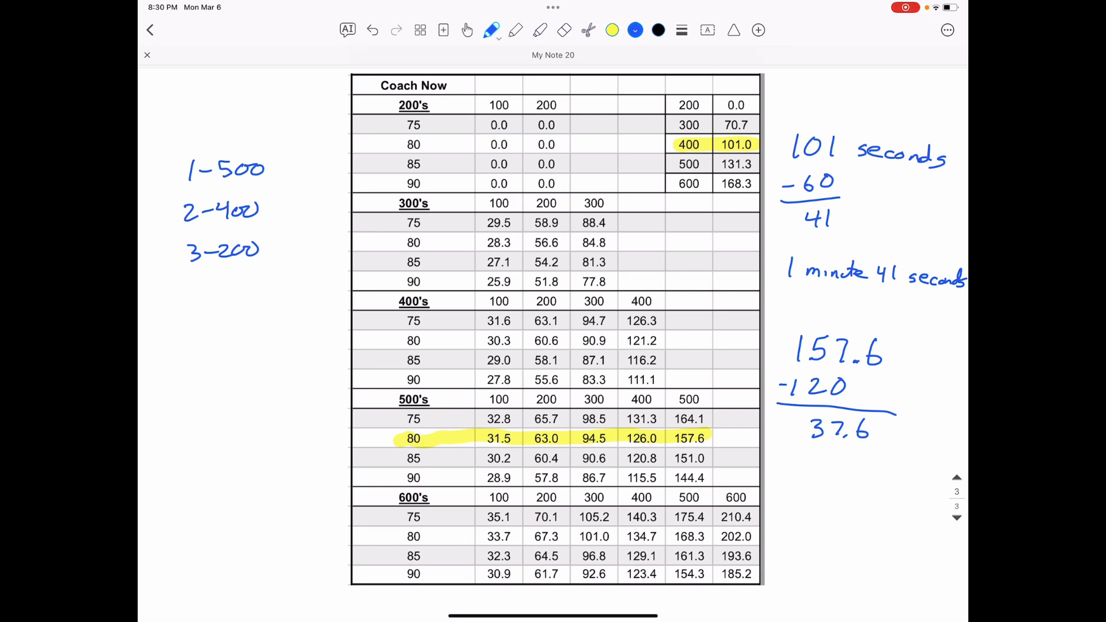
text(2:37.6)
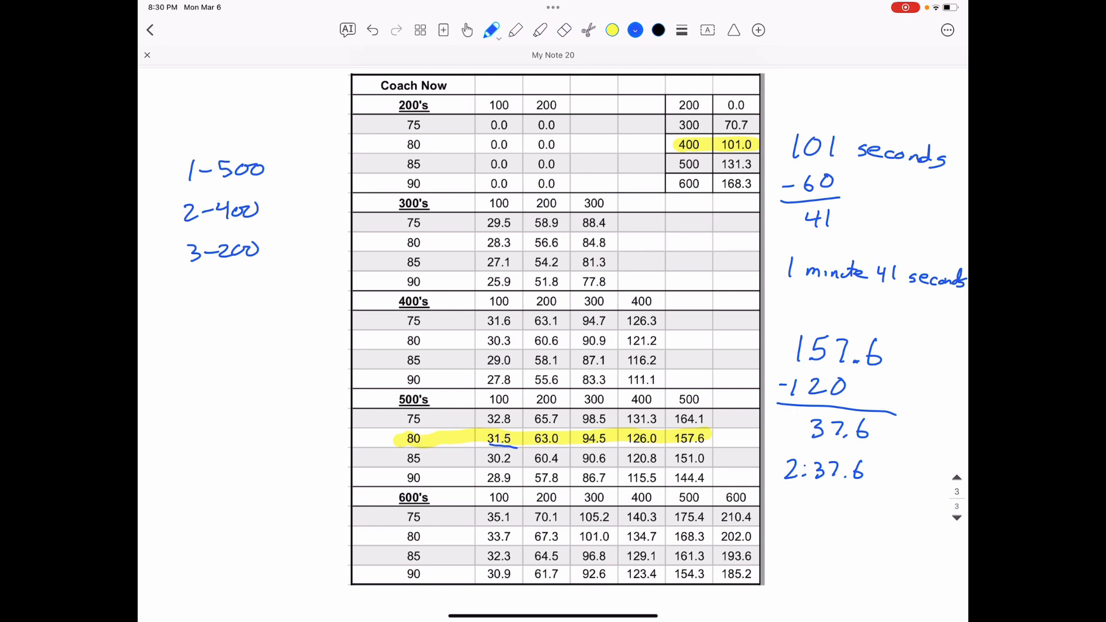
drag(572, 434, 664, 441)
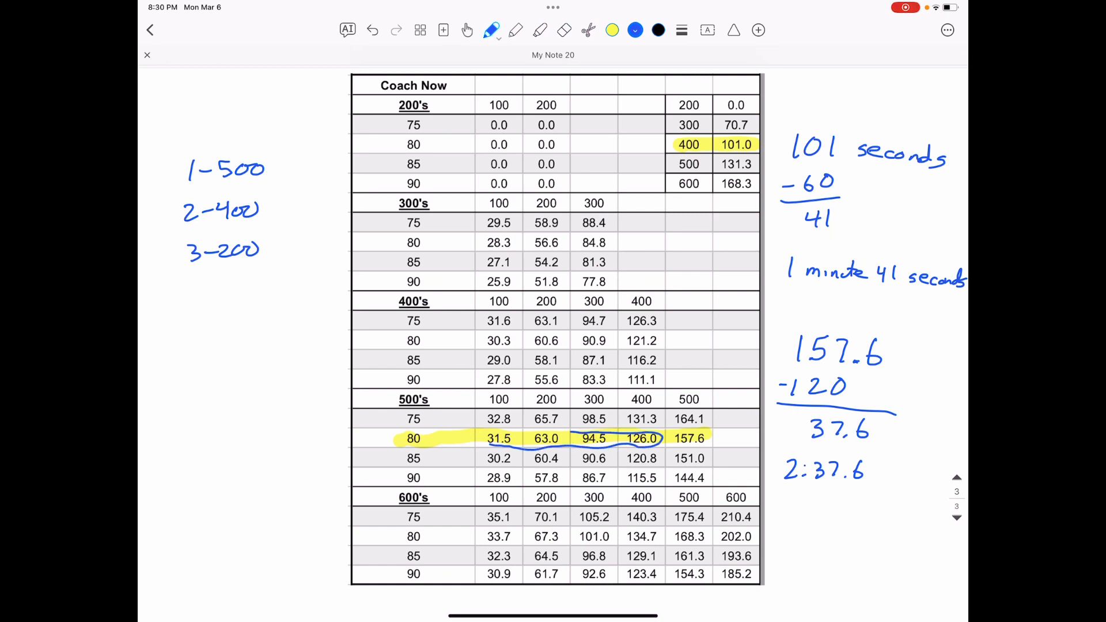